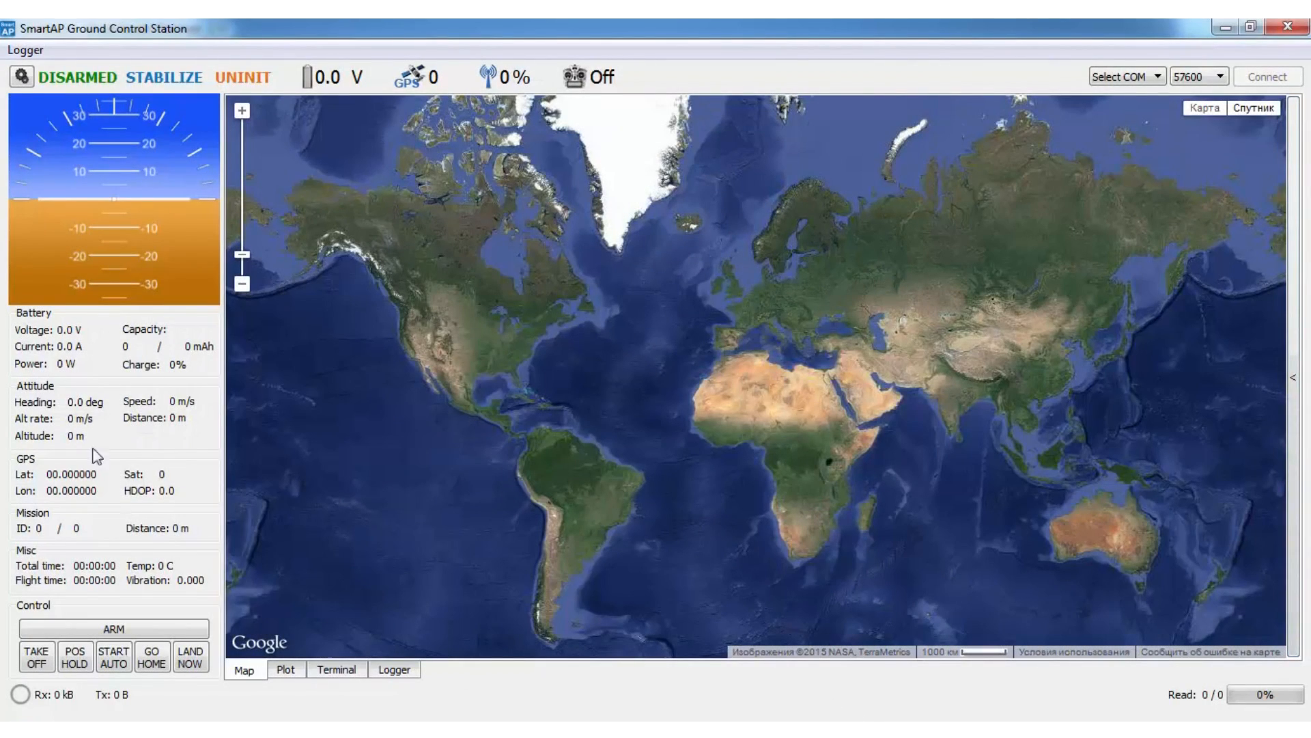
mouse_move(138, 372)
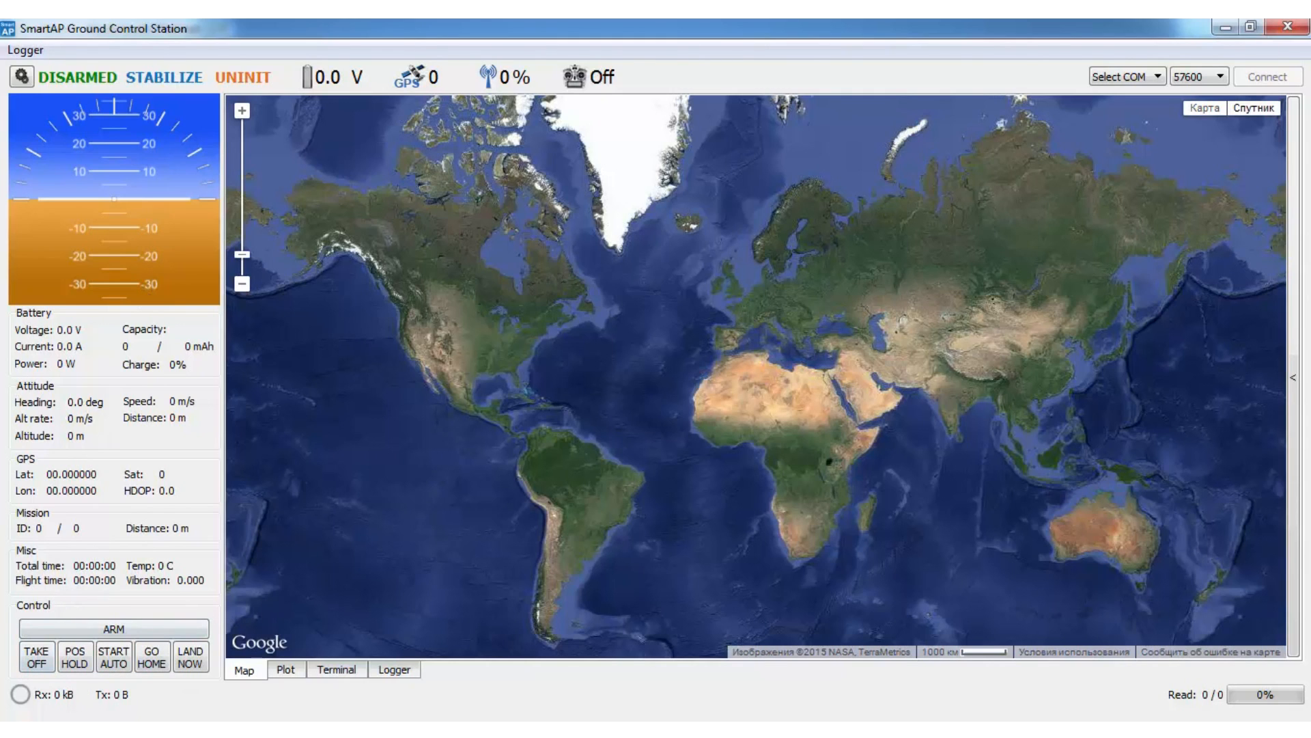
- Expand the Waypoint settings panel from the map's right edge
left_click(1302, 375)
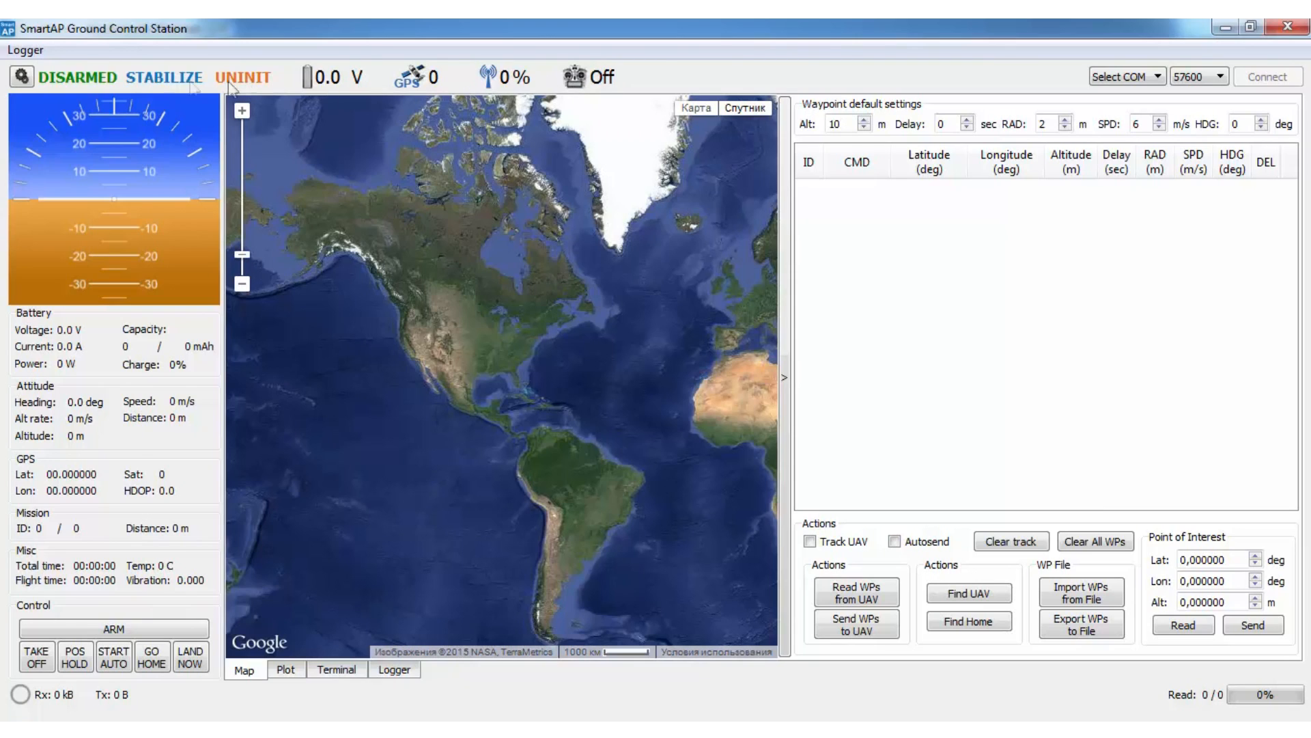
mouse_move(1148, 71)
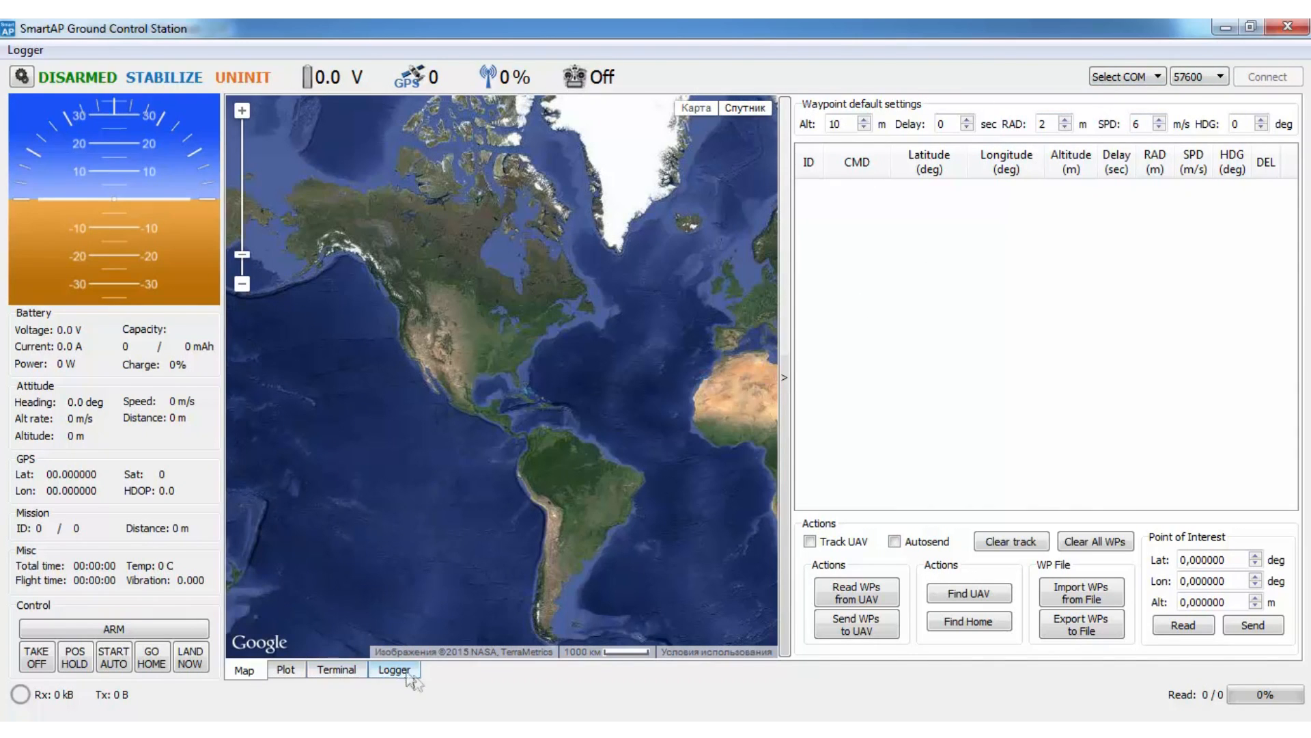
mouse_move(355, 702)
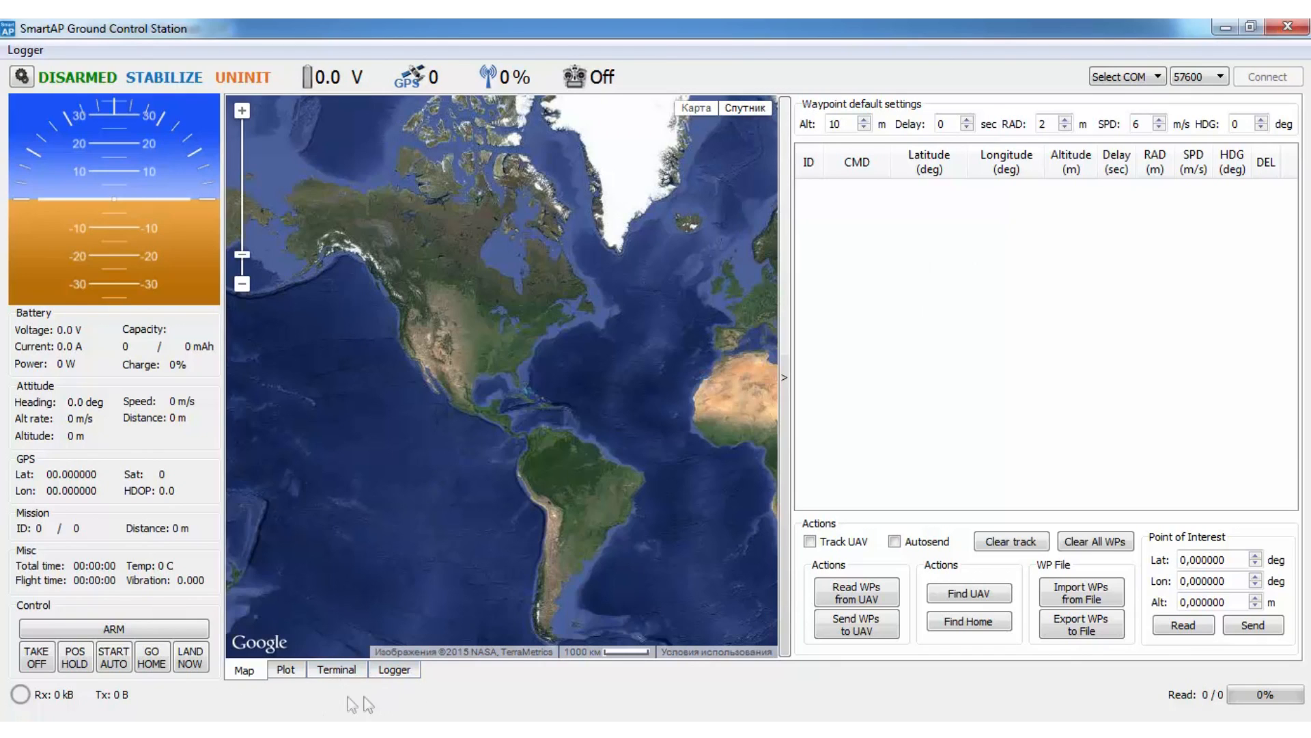
- Show the Plot tab and browse the logged IMU and position-altitude signals
left_click(285, 669)
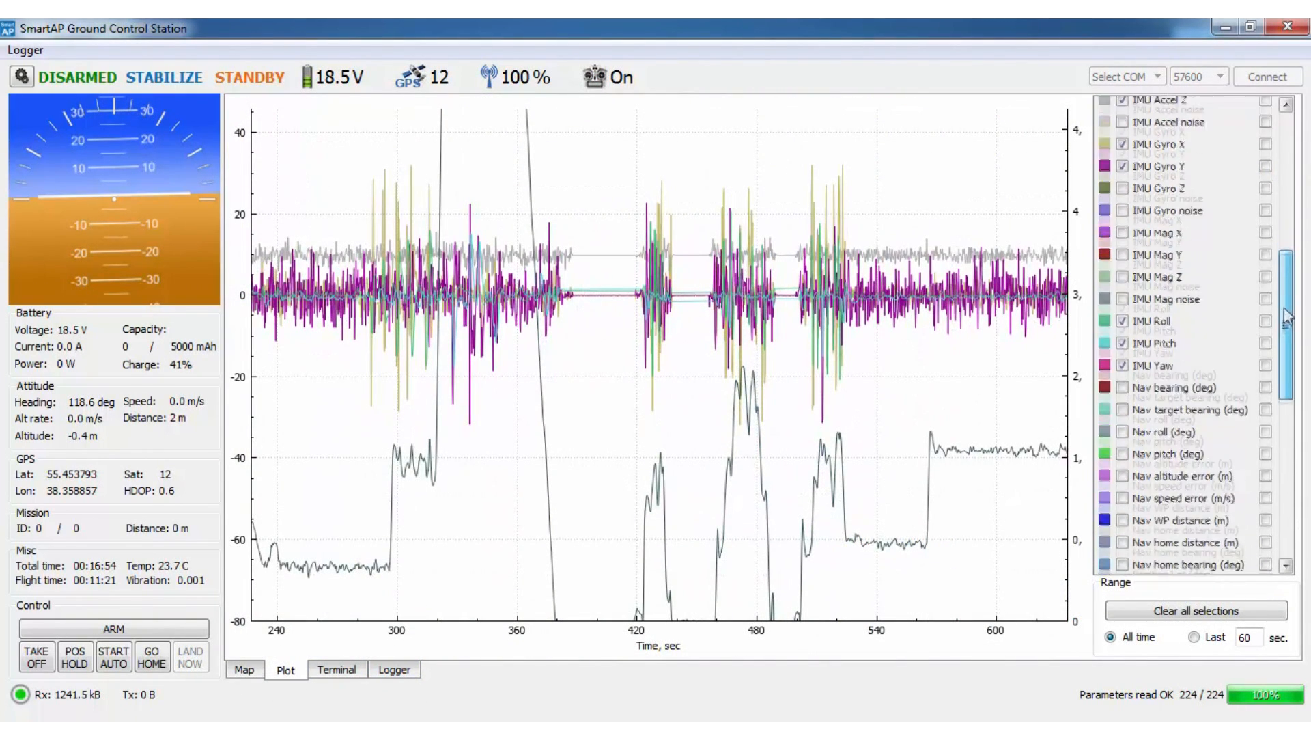
scroll("down", 3)
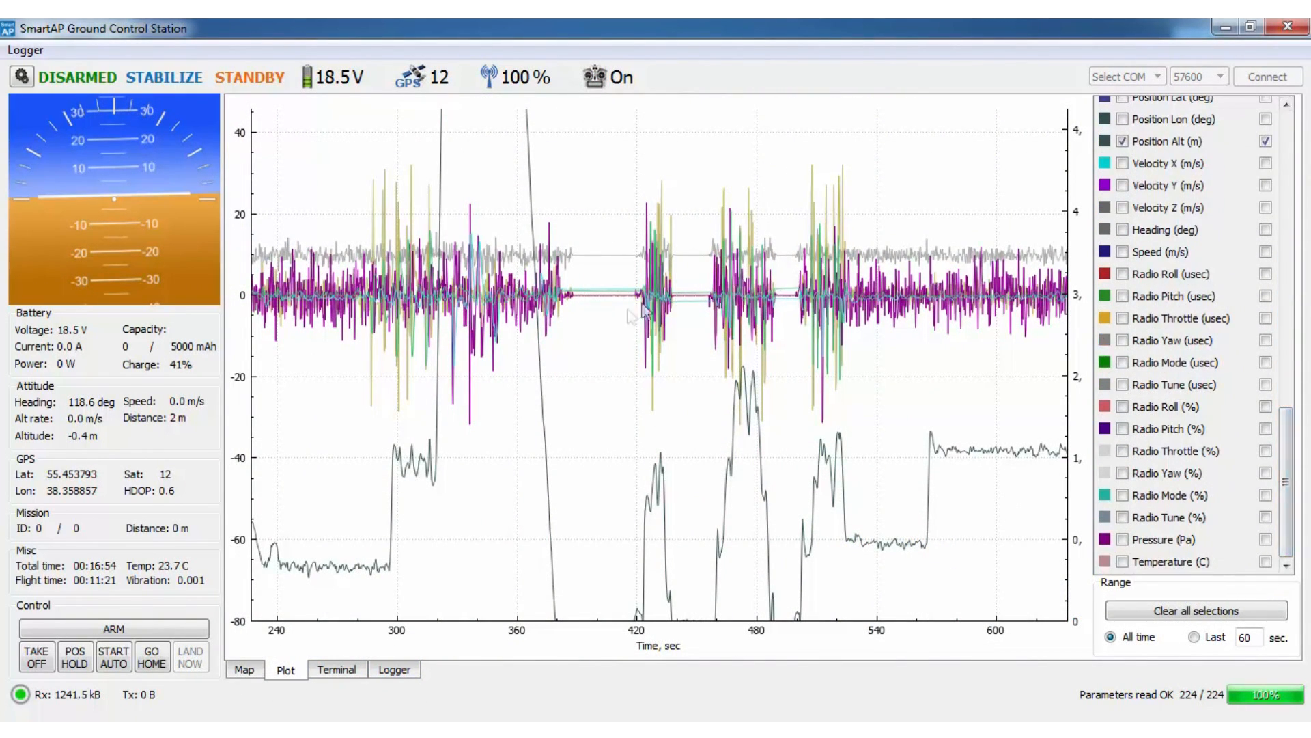
scroll("up", 3)
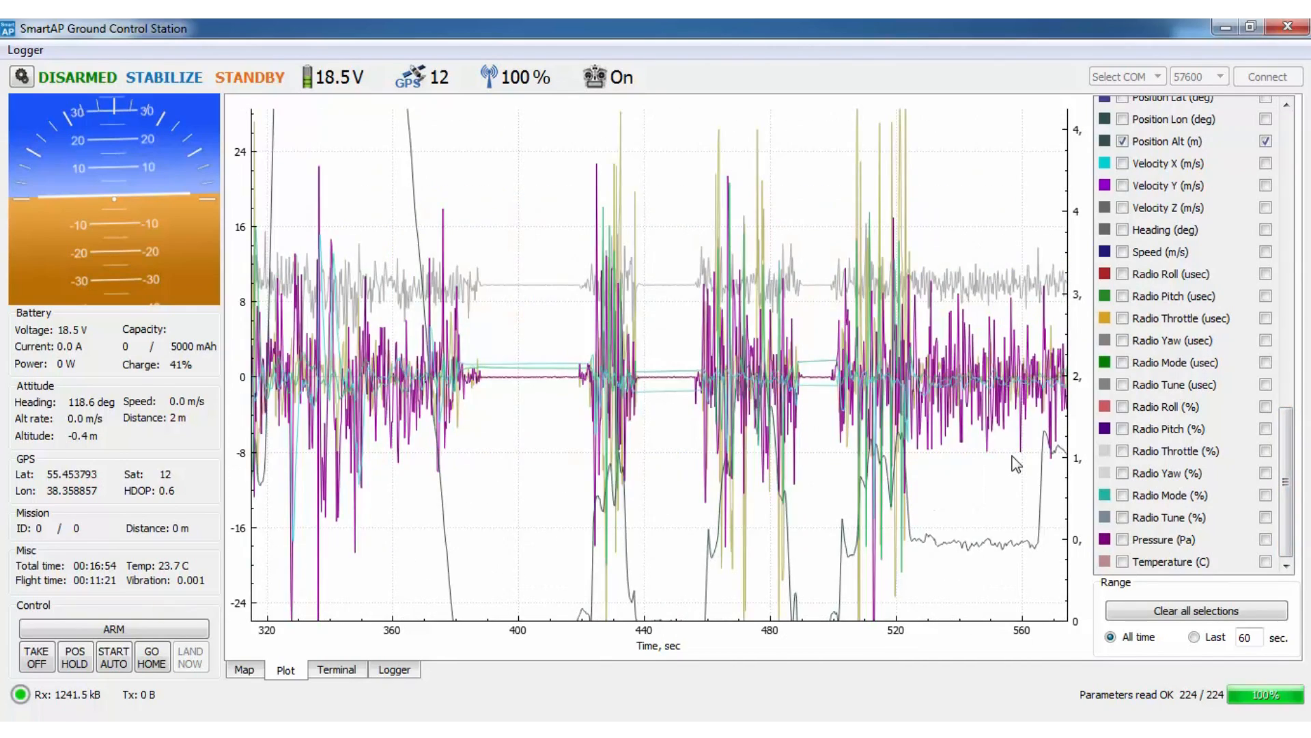
mouse_move(364, 667)
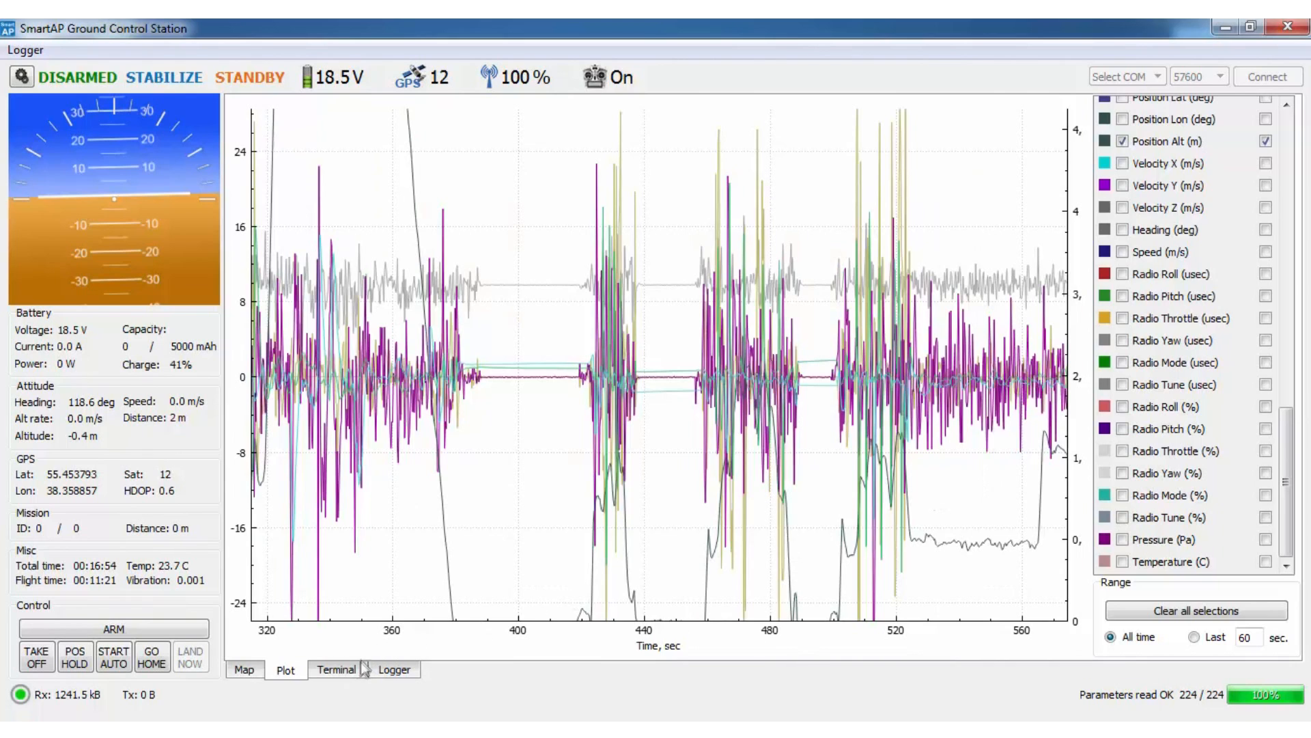
- View the Terminal, then browse the recorded flight logs in the Logger tab
left_click(336, 670)
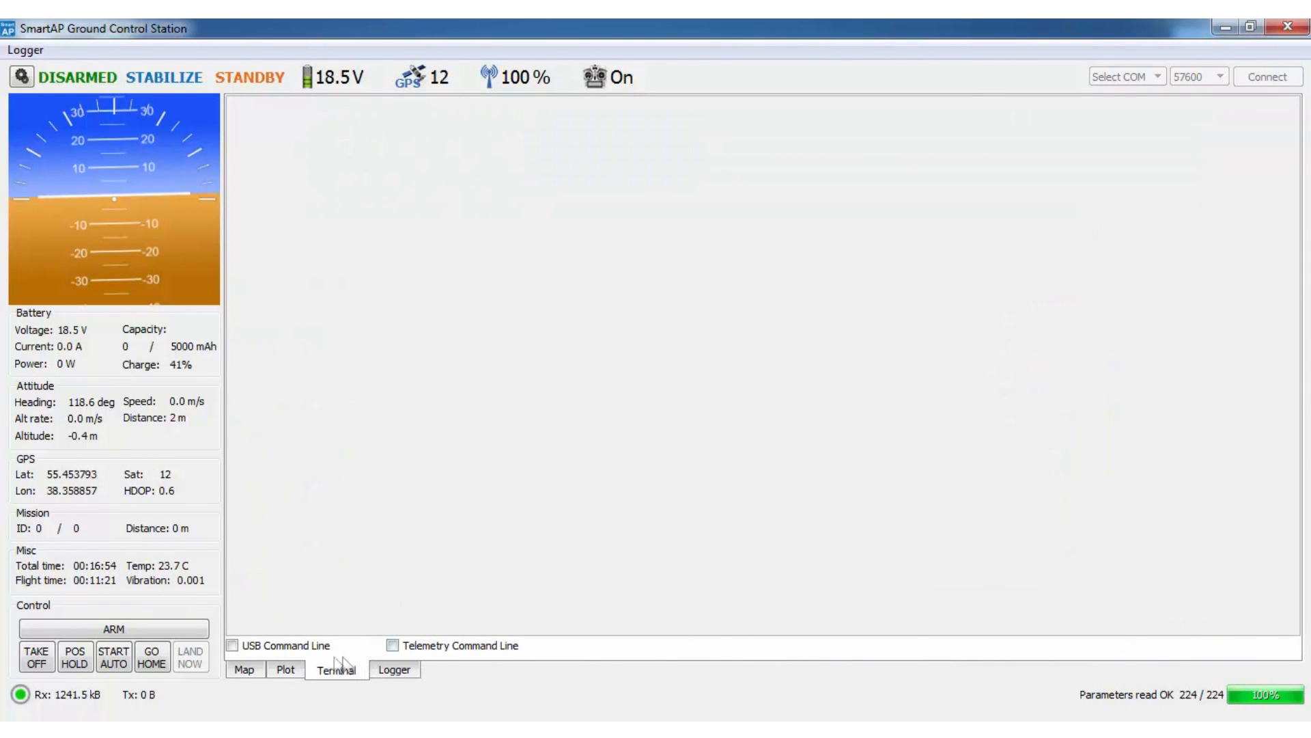
left_click(394, 670)
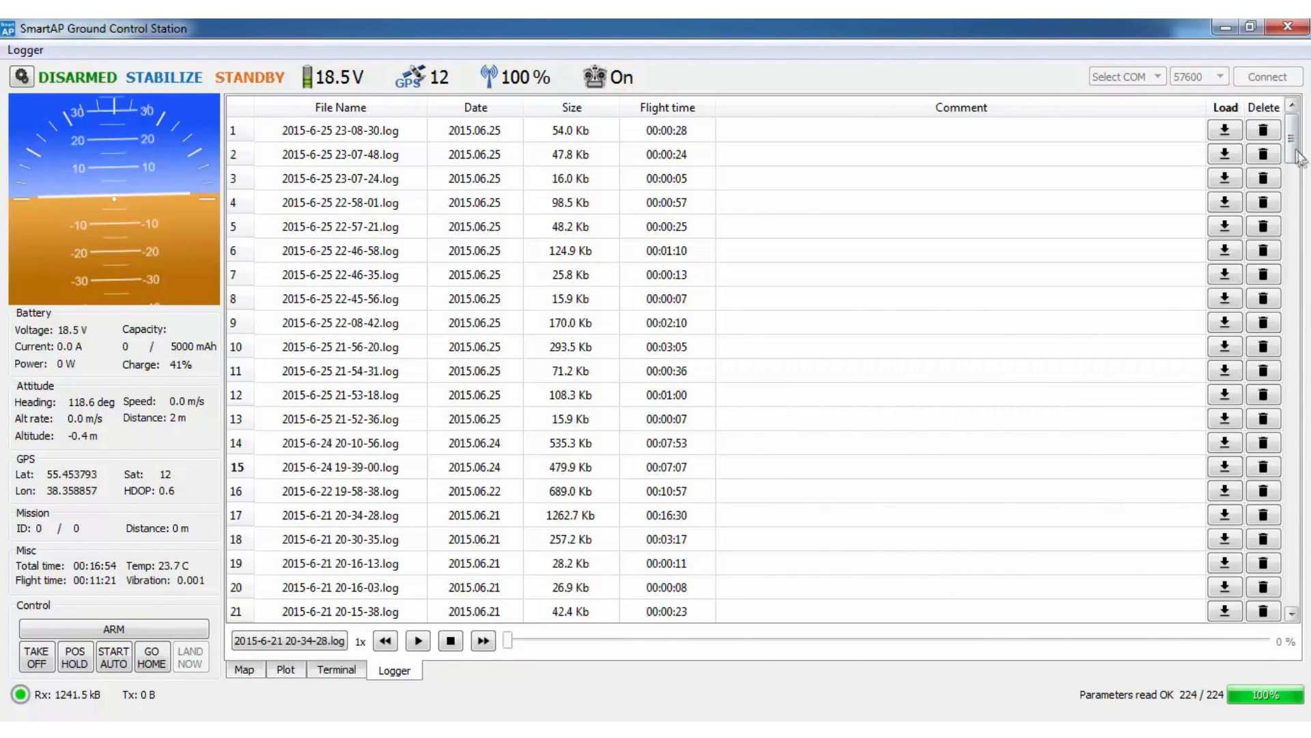
scroll("down", 3)
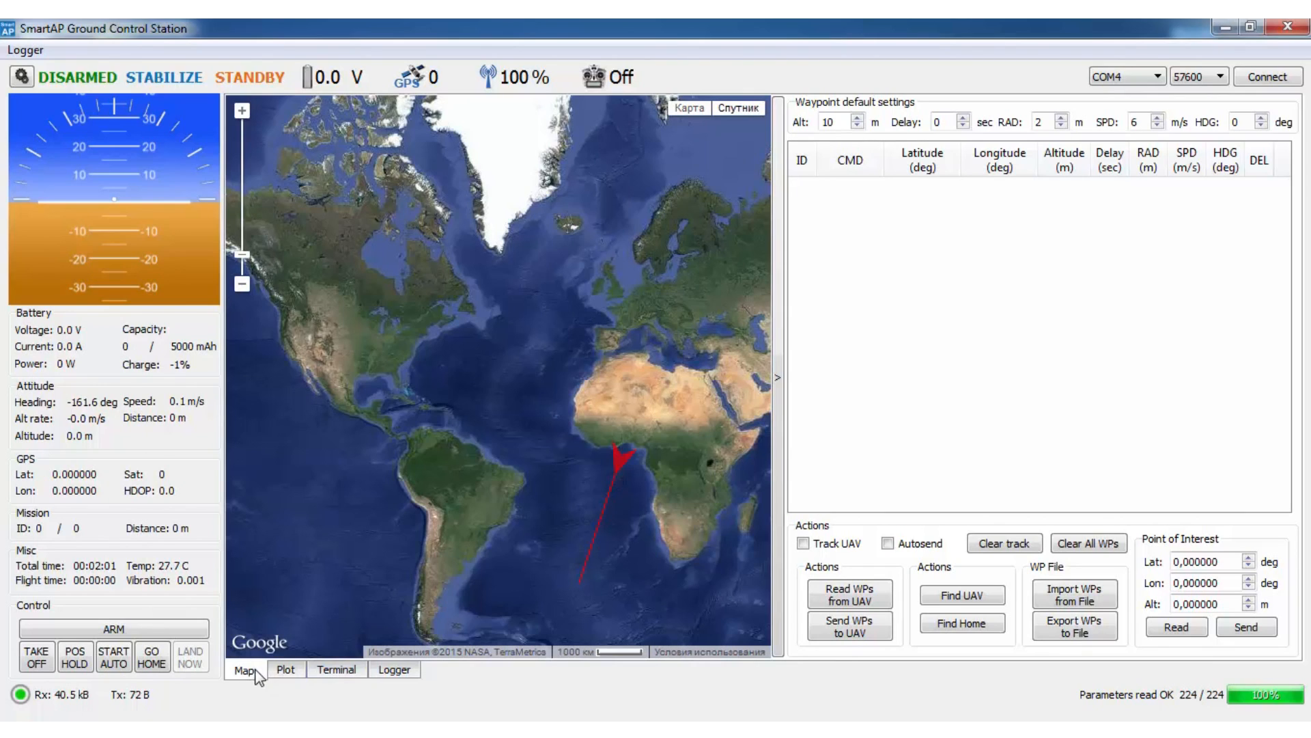
- Return to the map and connect to the autopilot on COM4 at 57600 baud
left_click(1155, 75)
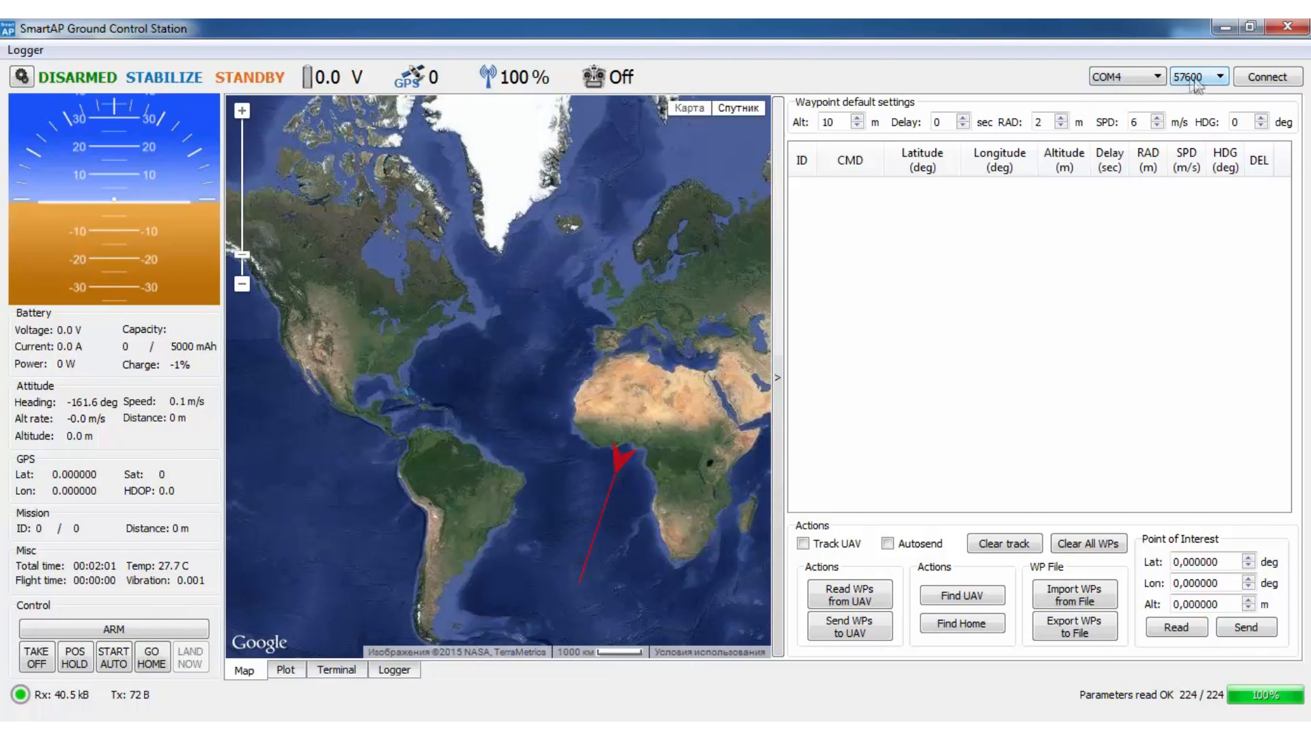
left_click(1268, 75)
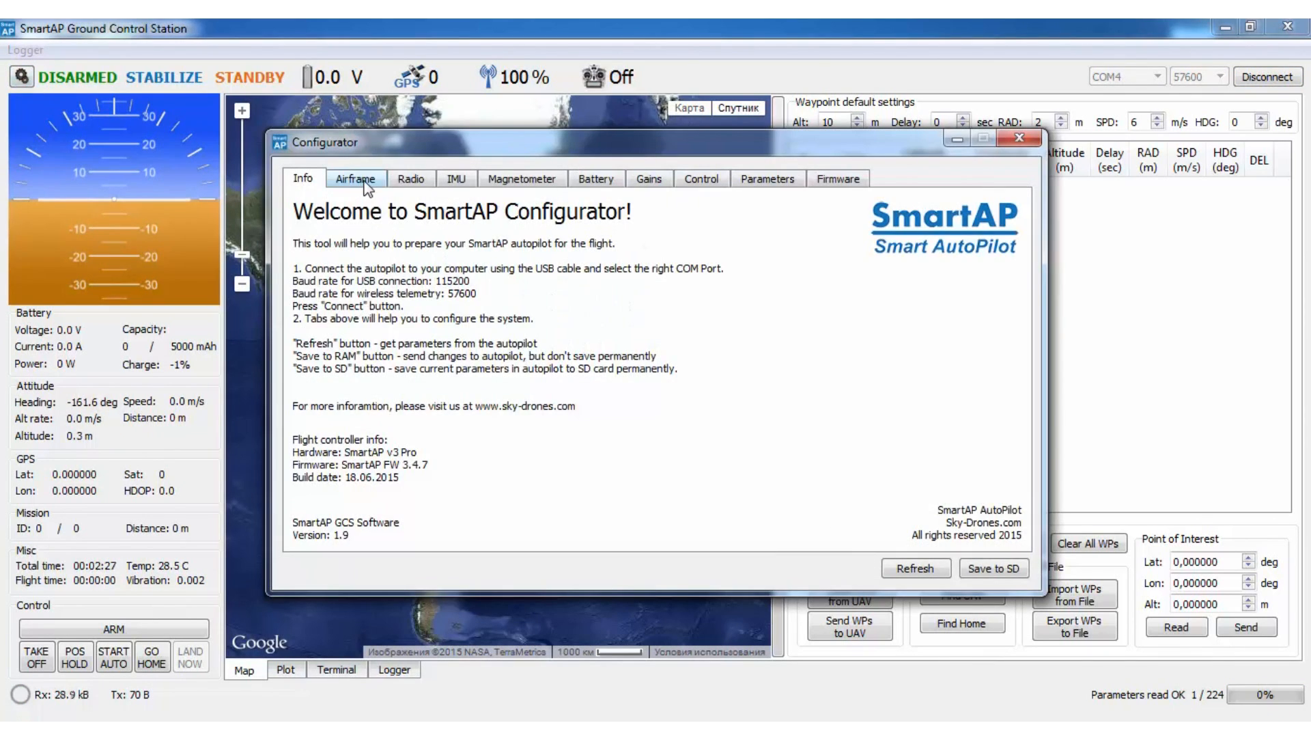
- Review the Airframe, IMU, Magnetometer, Control and Parameters tabs, then close the Configurator
left_click(354, 178)
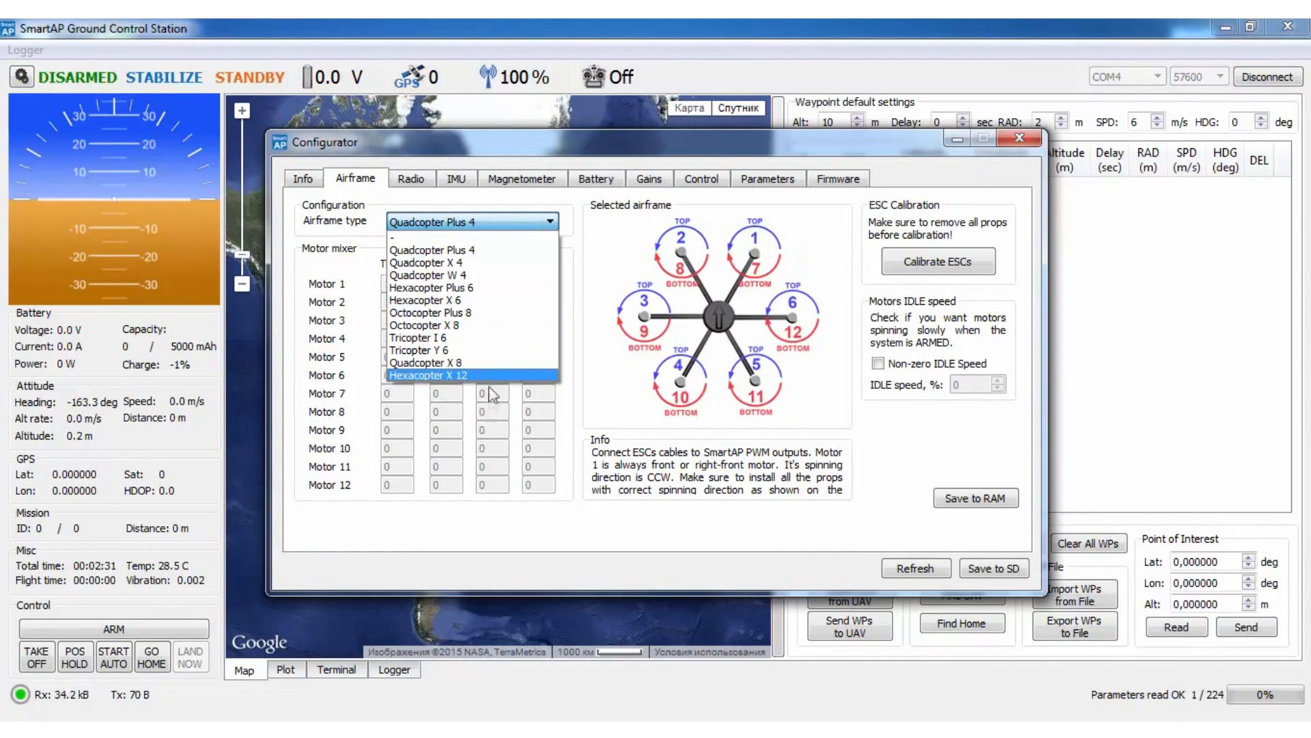
left_click(457, 179)
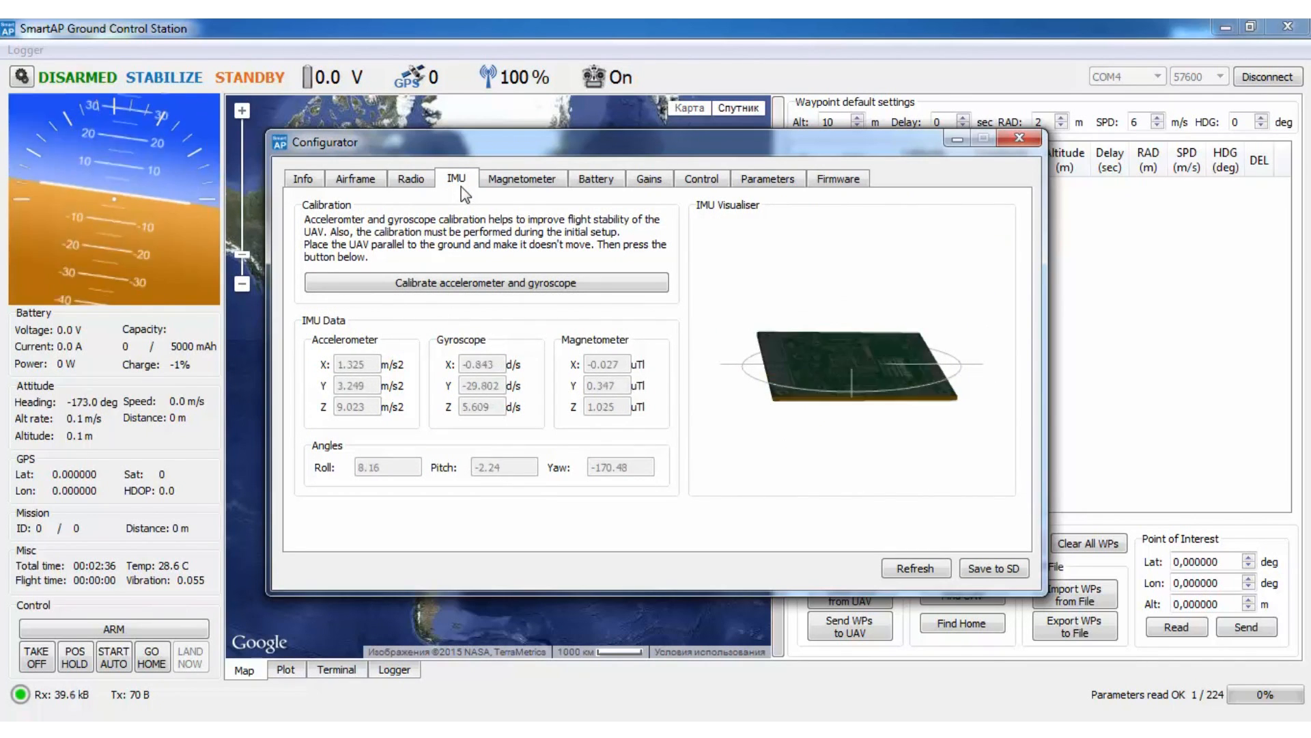
left_click(522, 178)
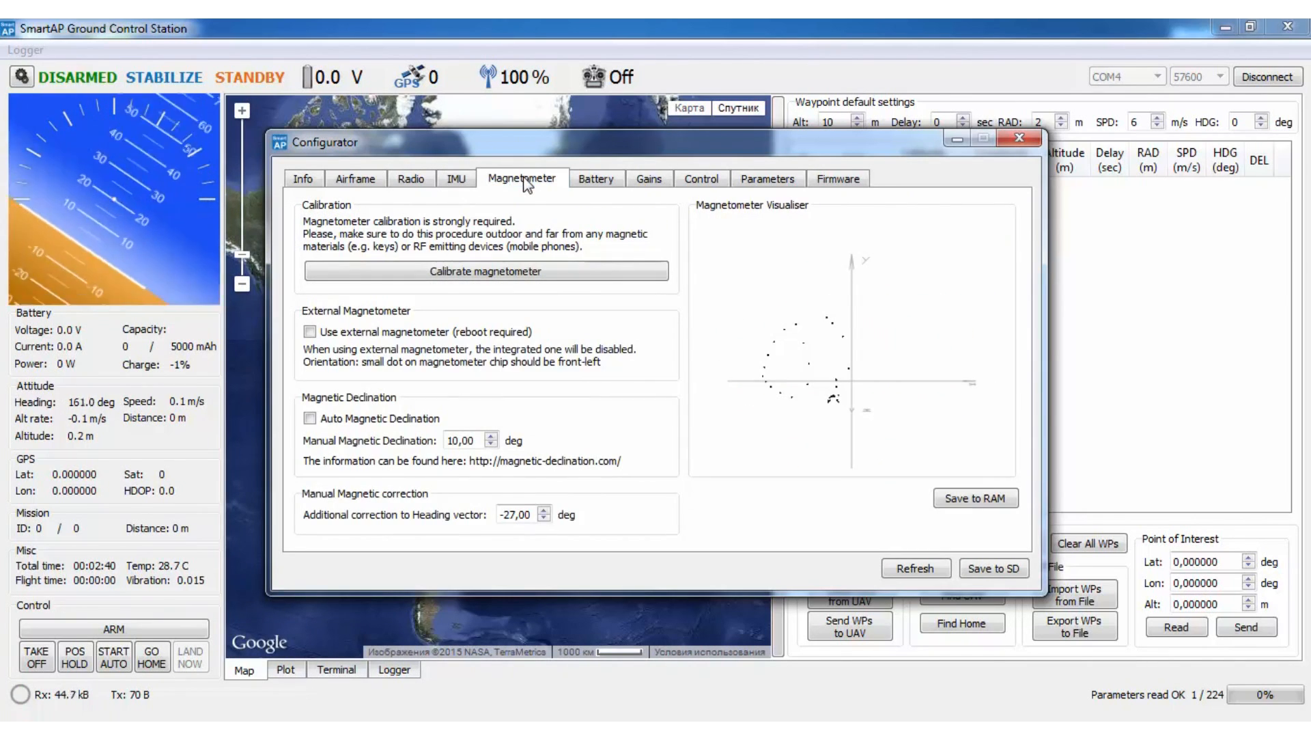
left_click(700, 178)
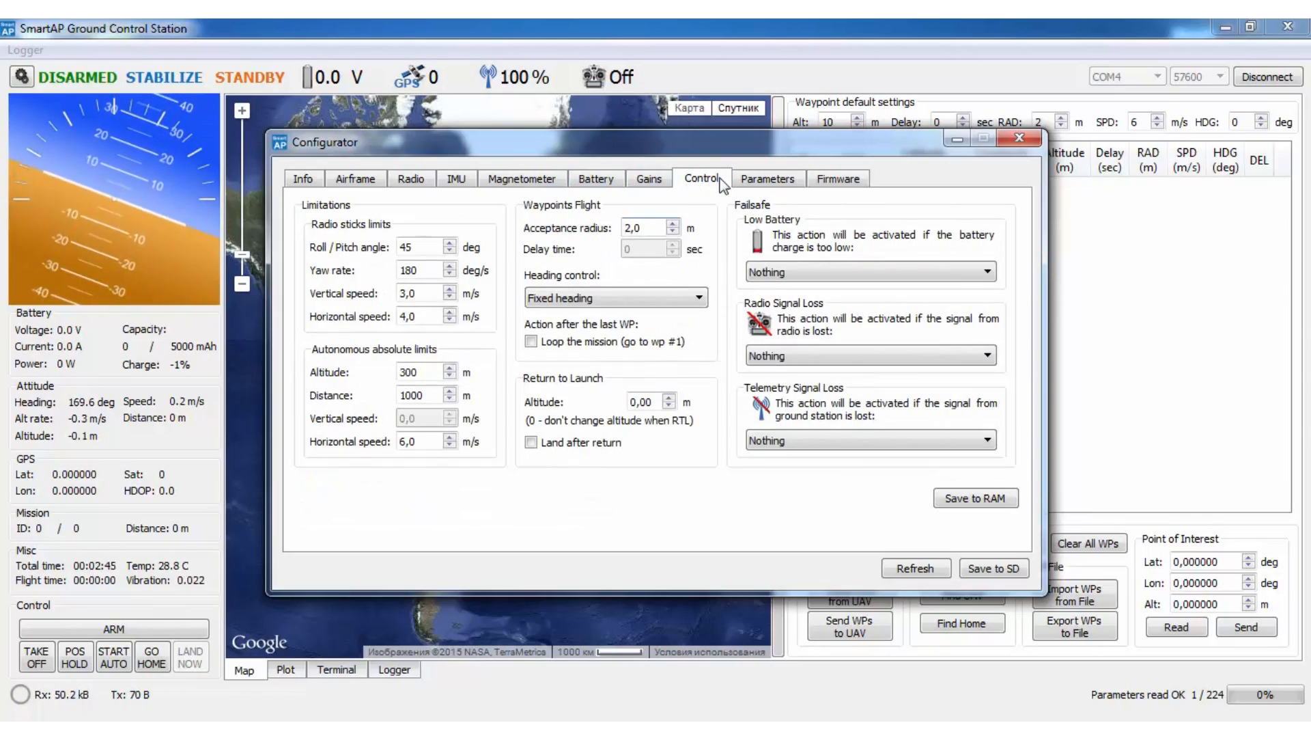
left_click(766, 178)
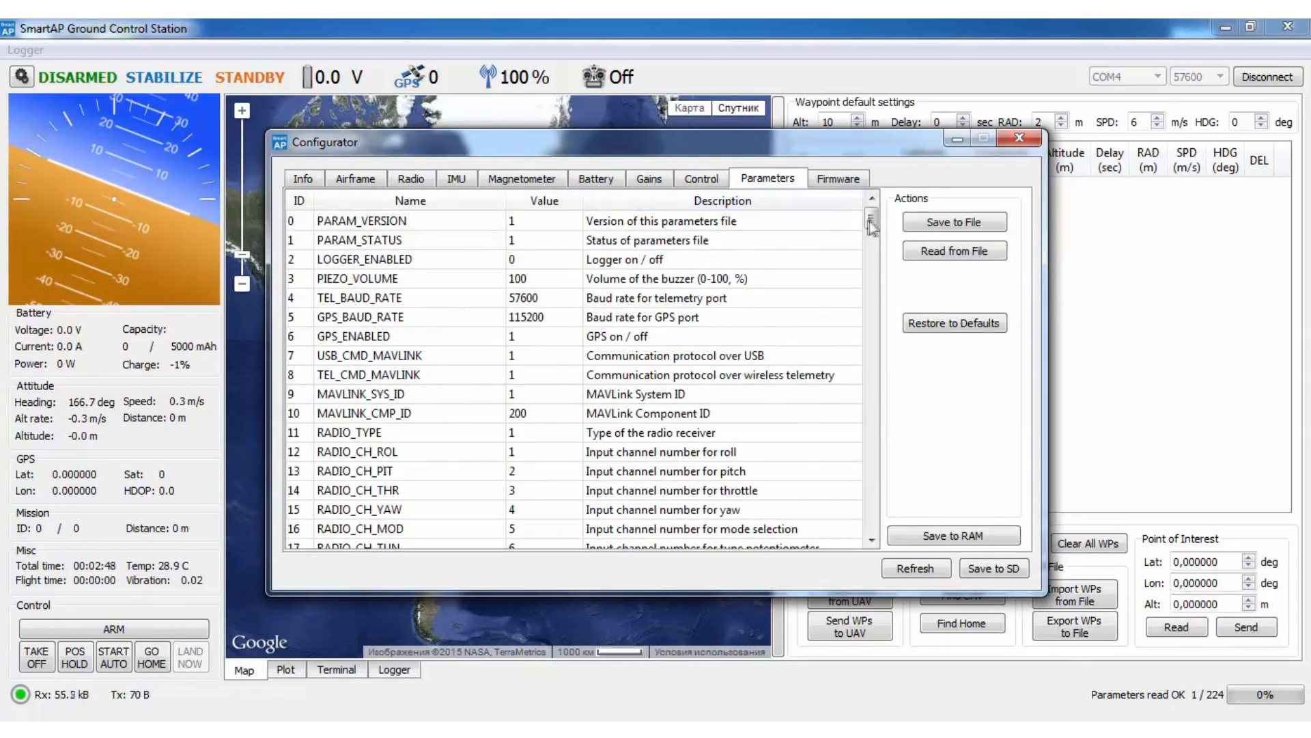
left_click(1020, 137)
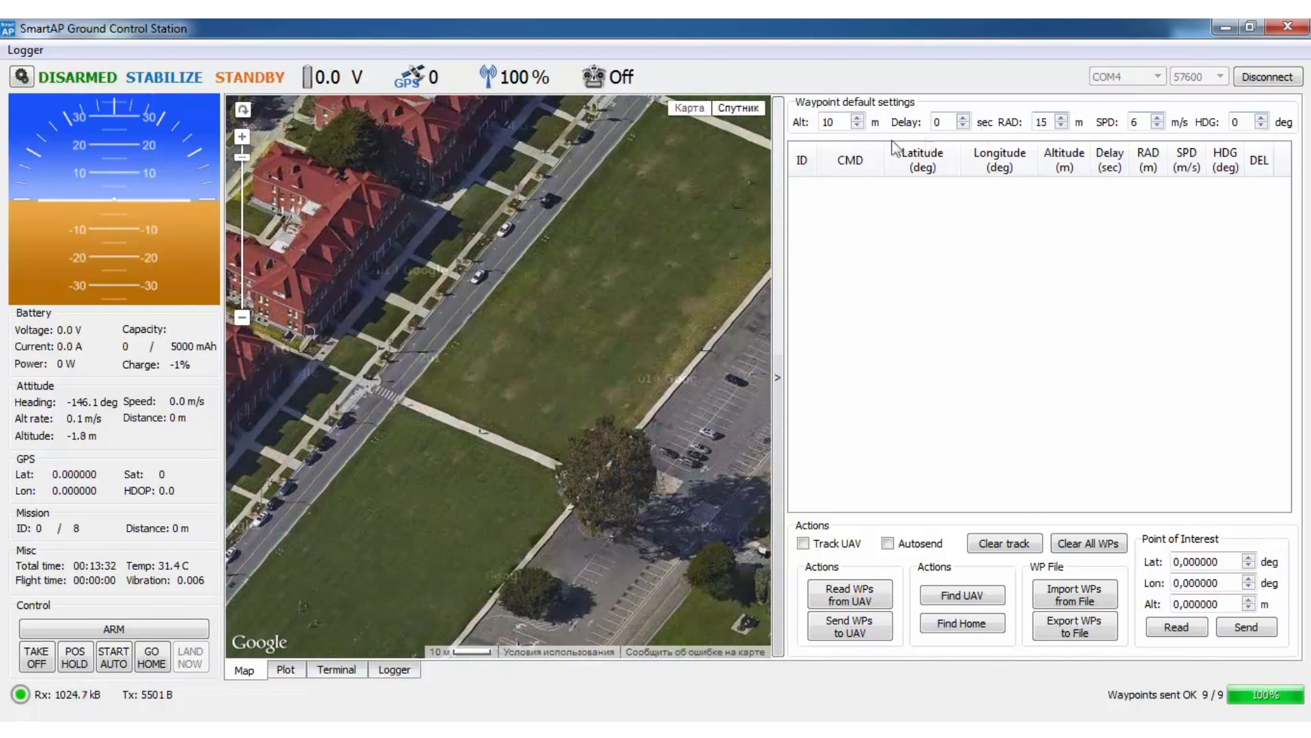
- Place home, take-off point 1, four waypoints and landing point 6 on the field
left_click(961, 623)
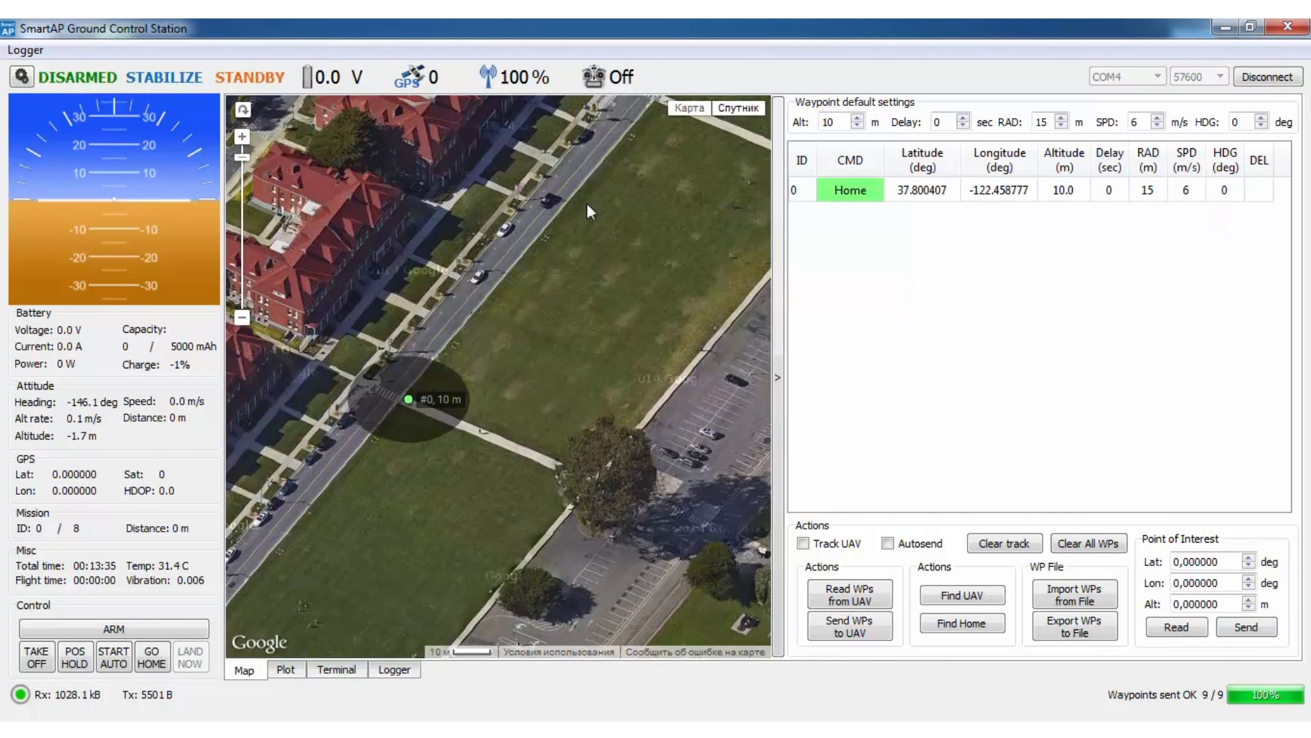
left_click(551, 145)
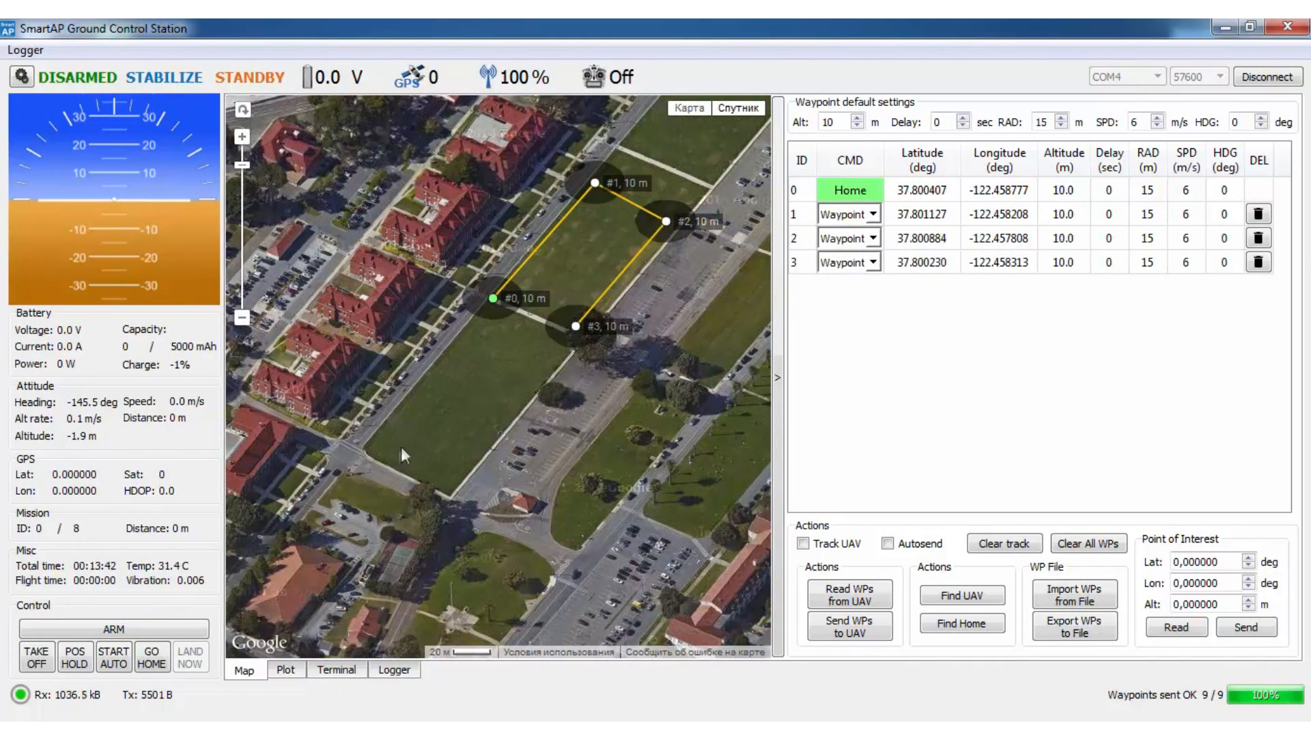
left_click(444, 486)
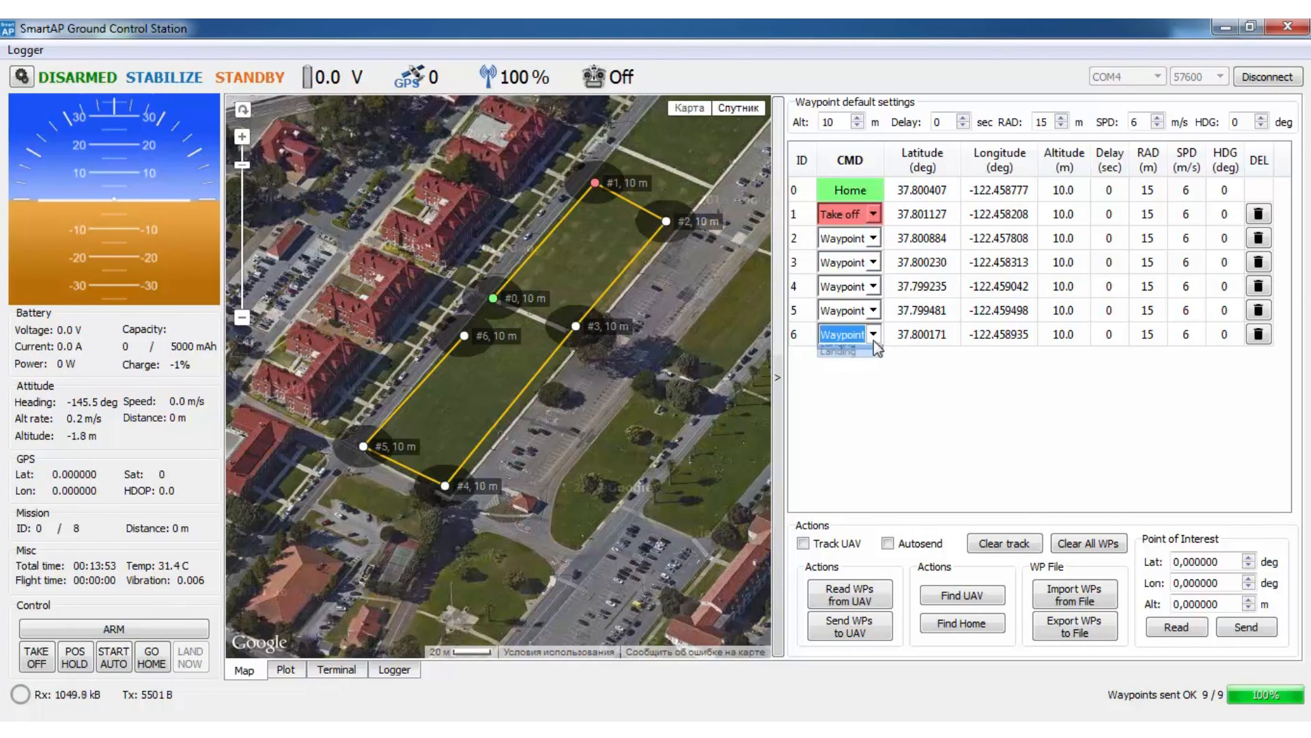
left_click(852, 350)
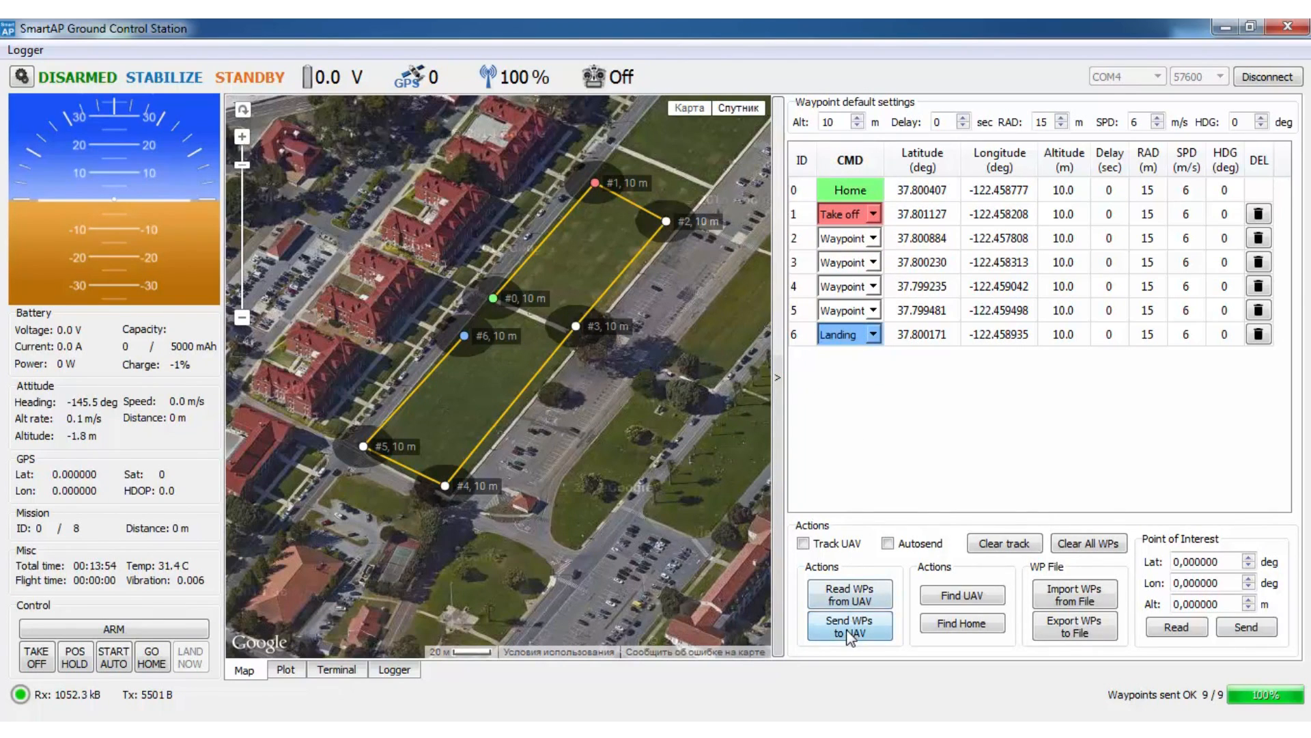
- Upload the waypoints, then right-click the map and choose Land here
left_click(849, 626)
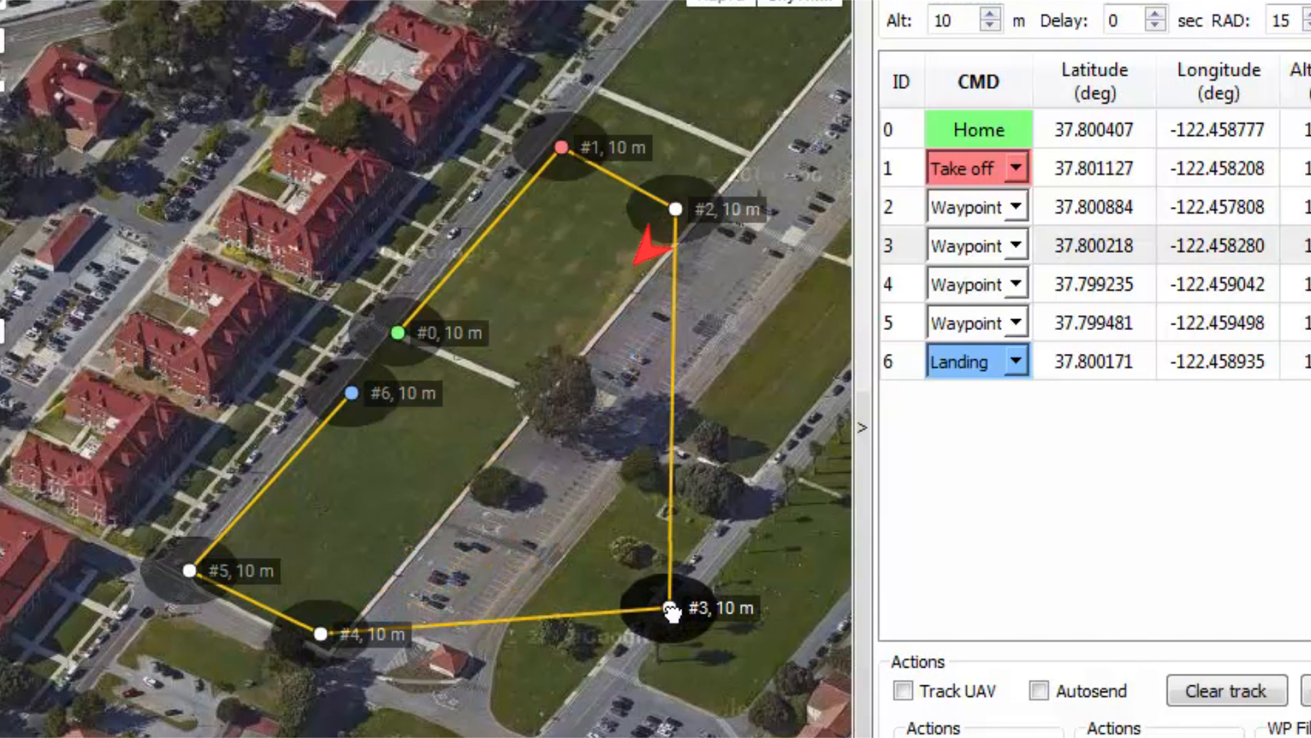
right_click(389, 516)
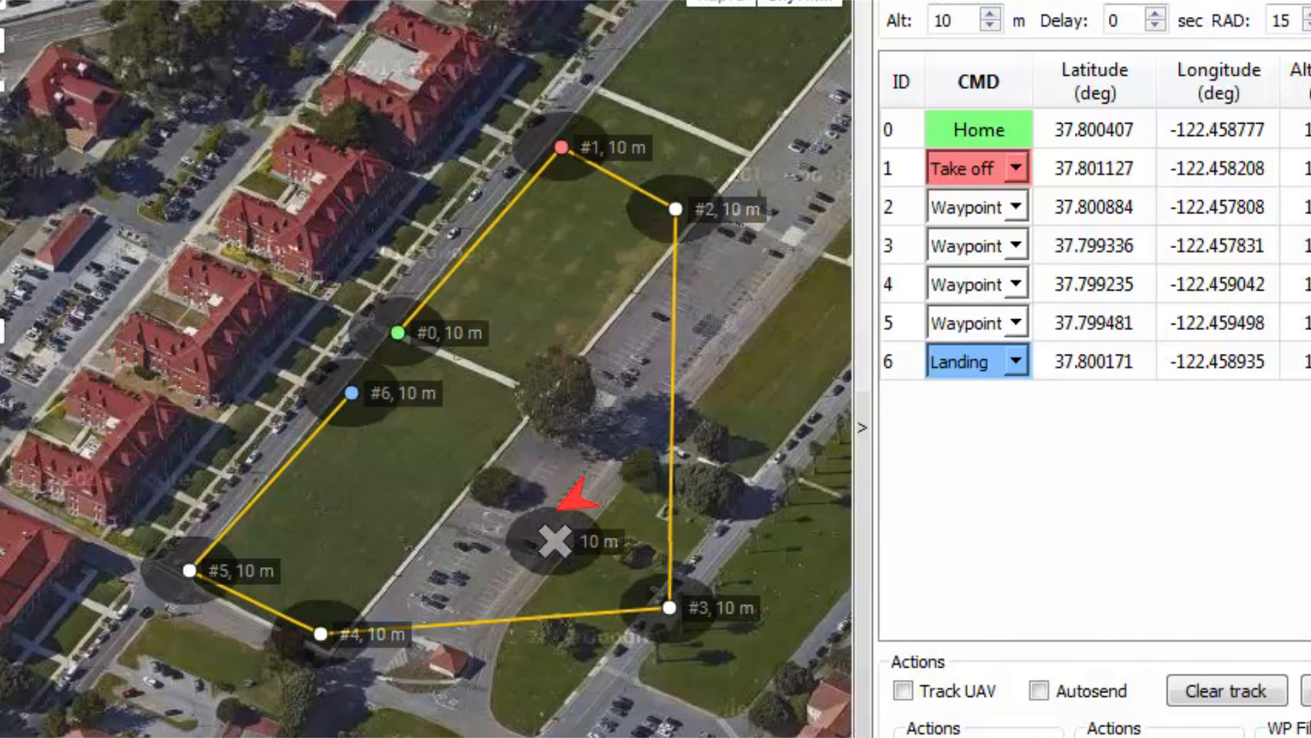
right_click(327, 535)
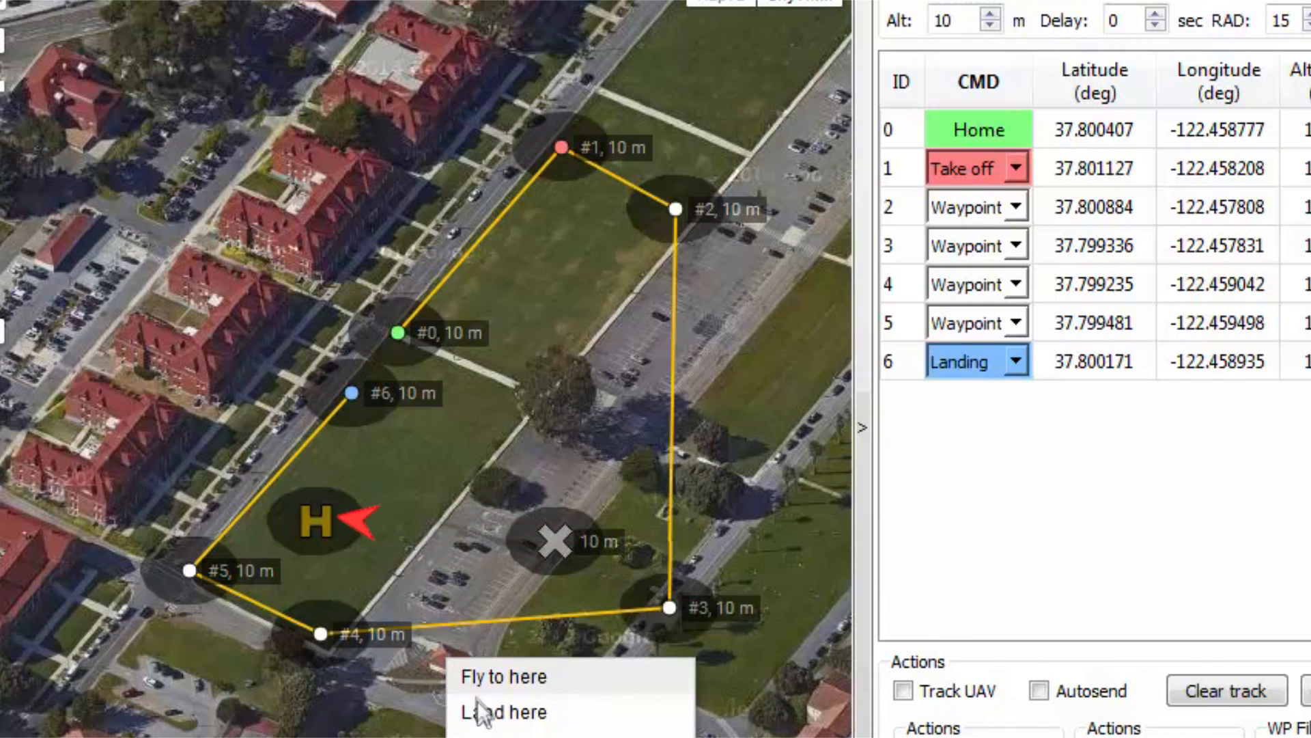
left_click(503, 712)
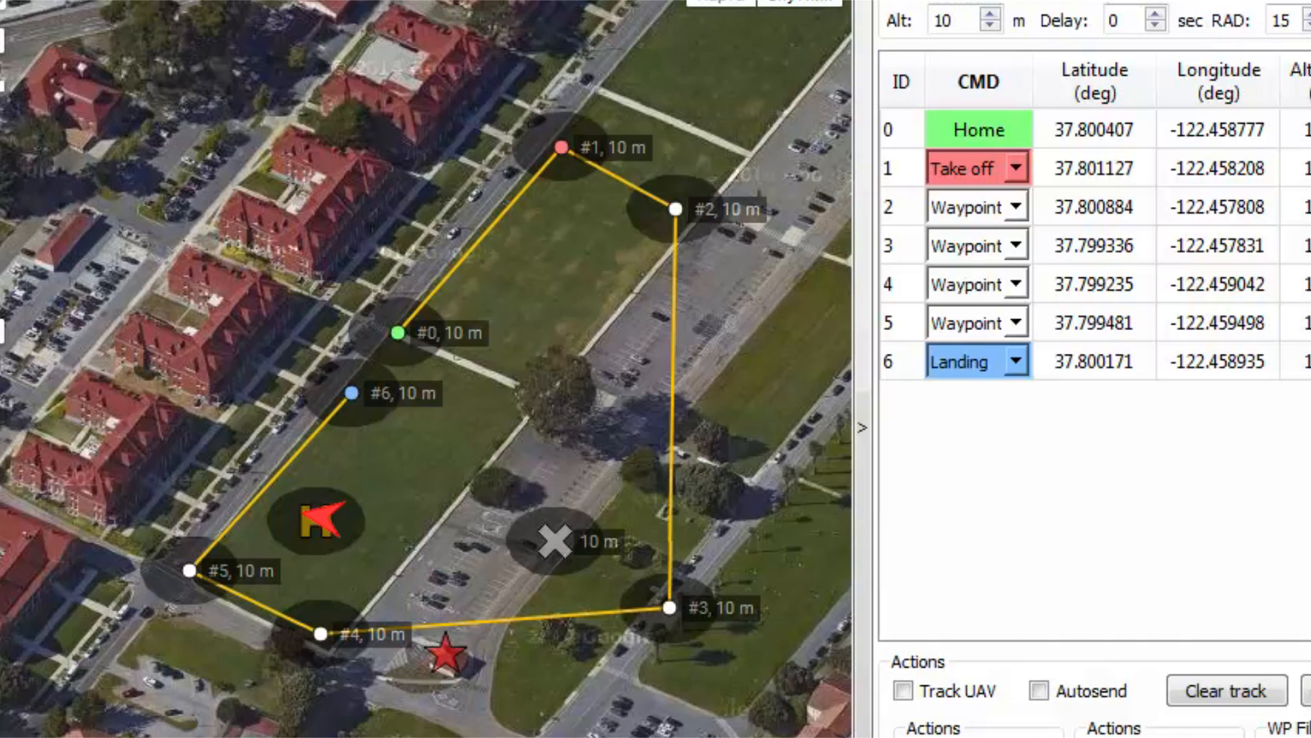